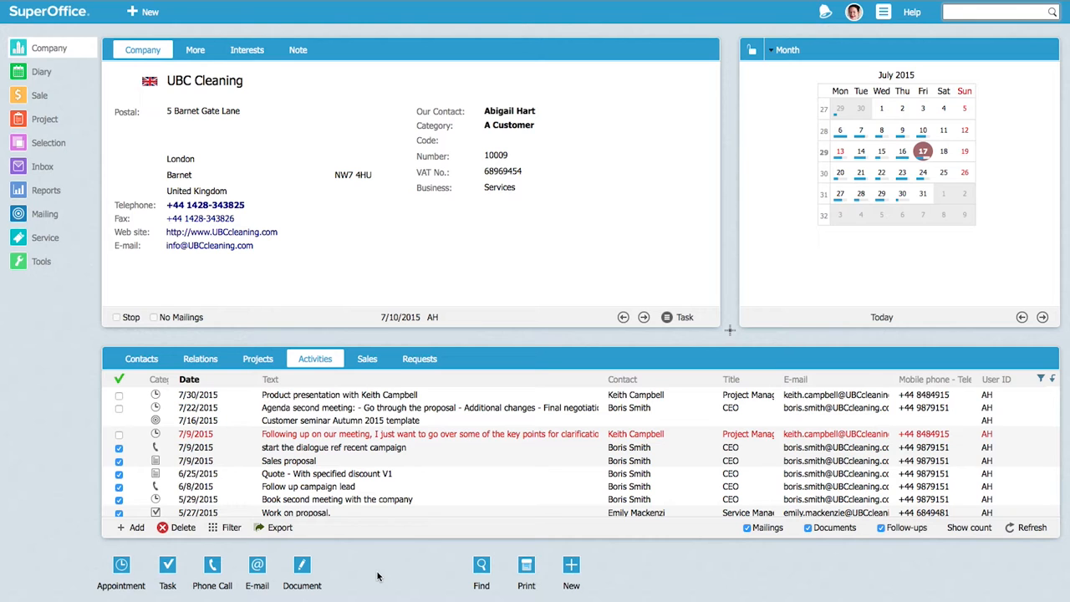
# Step: Start a new document for the company and browse its available templates
pyautogui.click(301, 571)
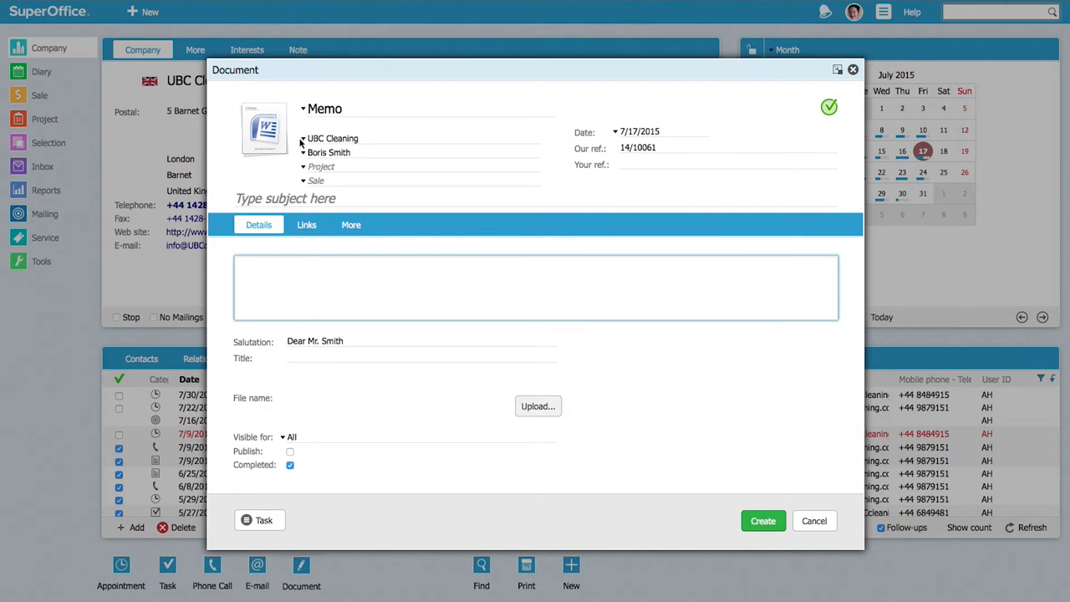
pyautogui.click(324, 109)
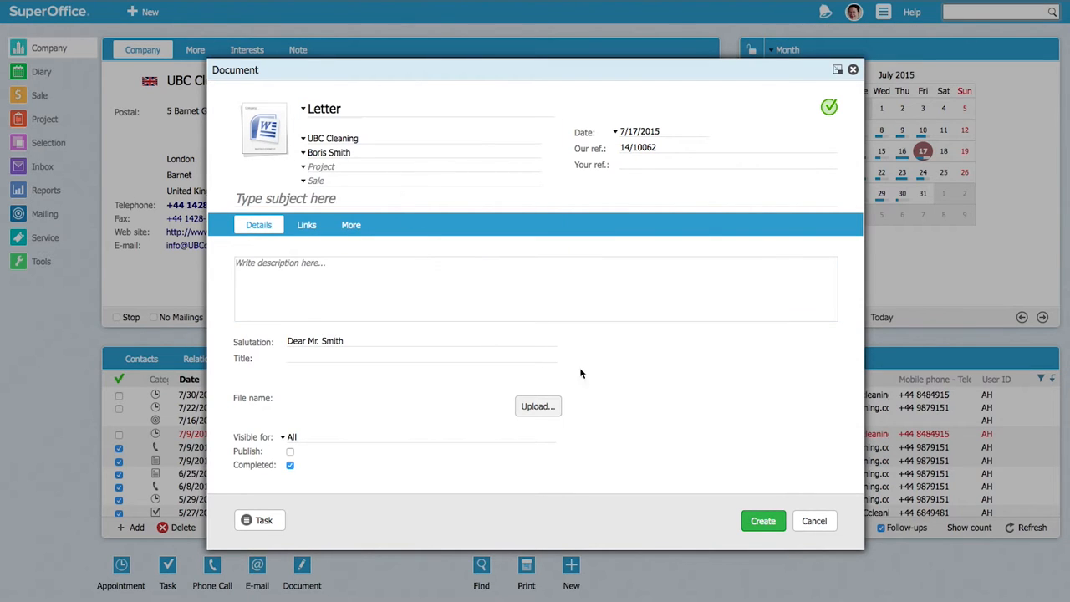
pyautogui.click(763, 520)
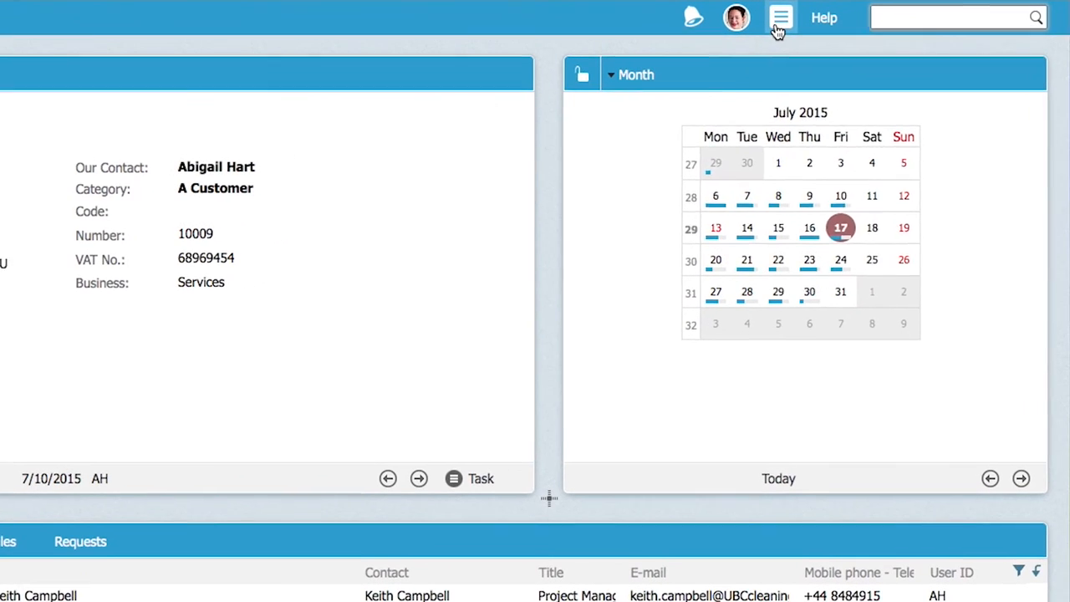
# Step: Go to Settings and maintenance from the toolbar menu, then the Help options
pyautogui.click(779, 17)
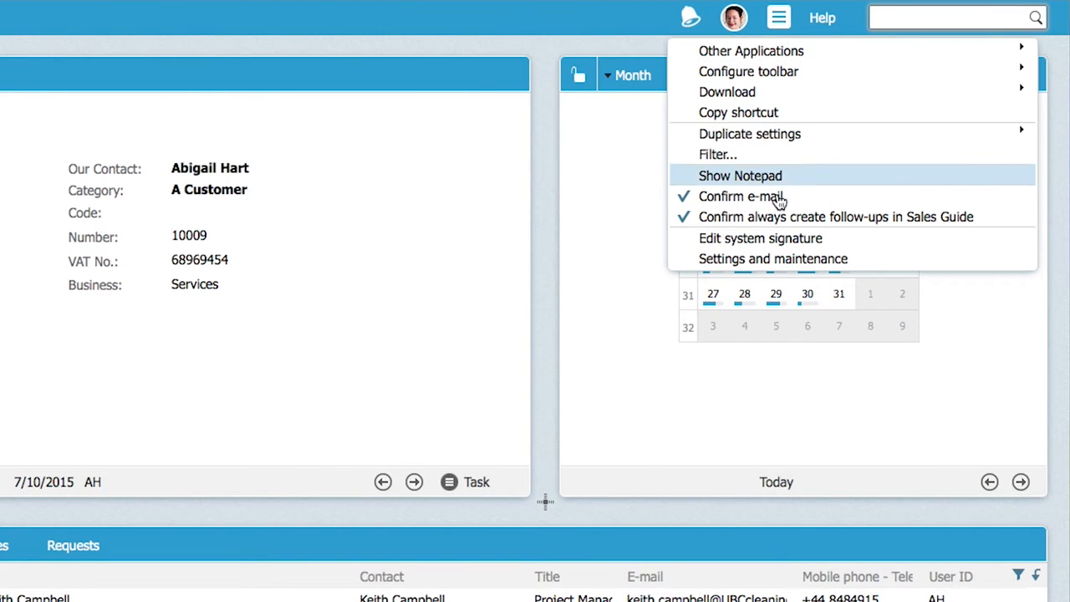
pyautogui.click(772, 258)
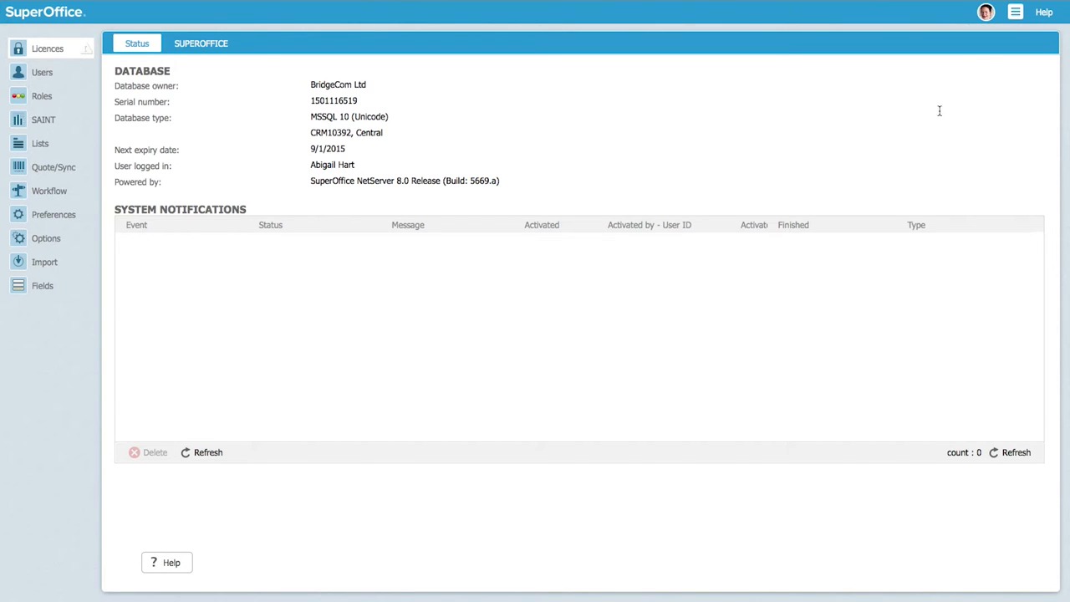
pyautogui.click(1043, 12)
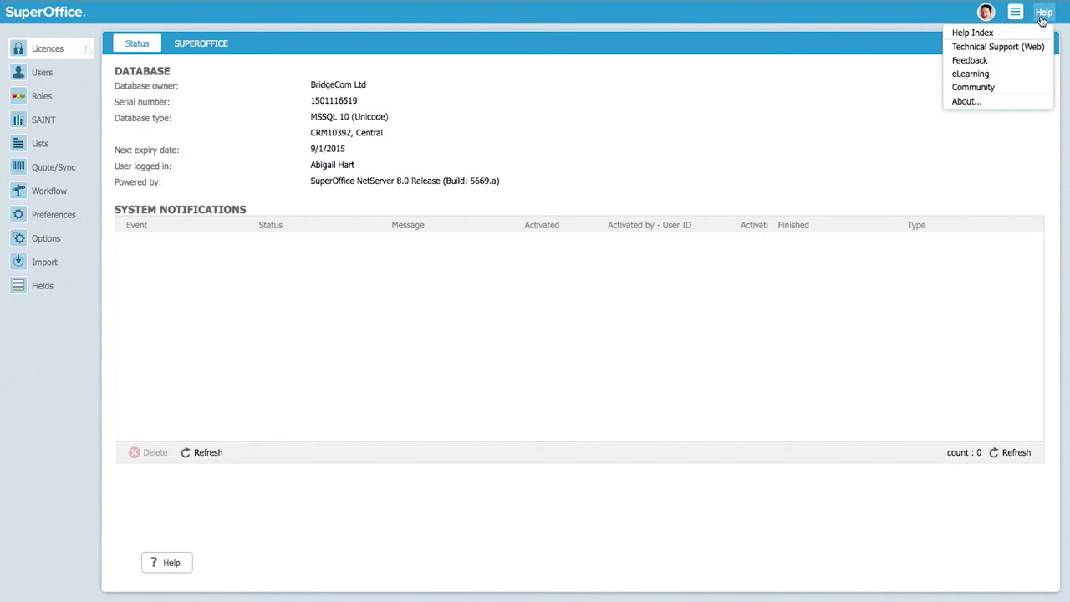
pyautogui.click(973, 34)
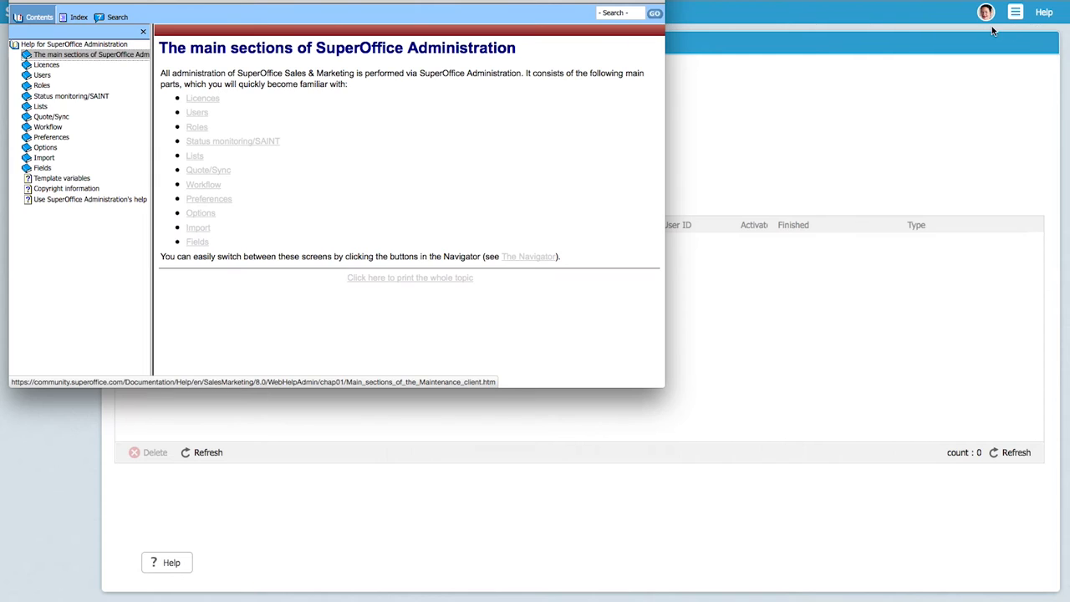
pyautogui.write('Template')
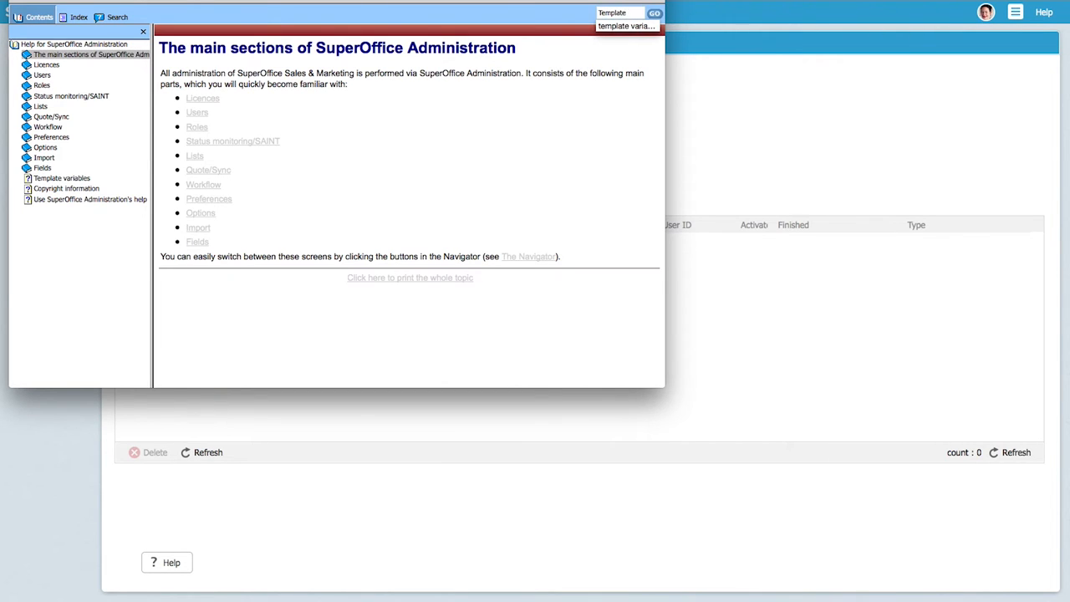
pyautogui.click(117, 17)
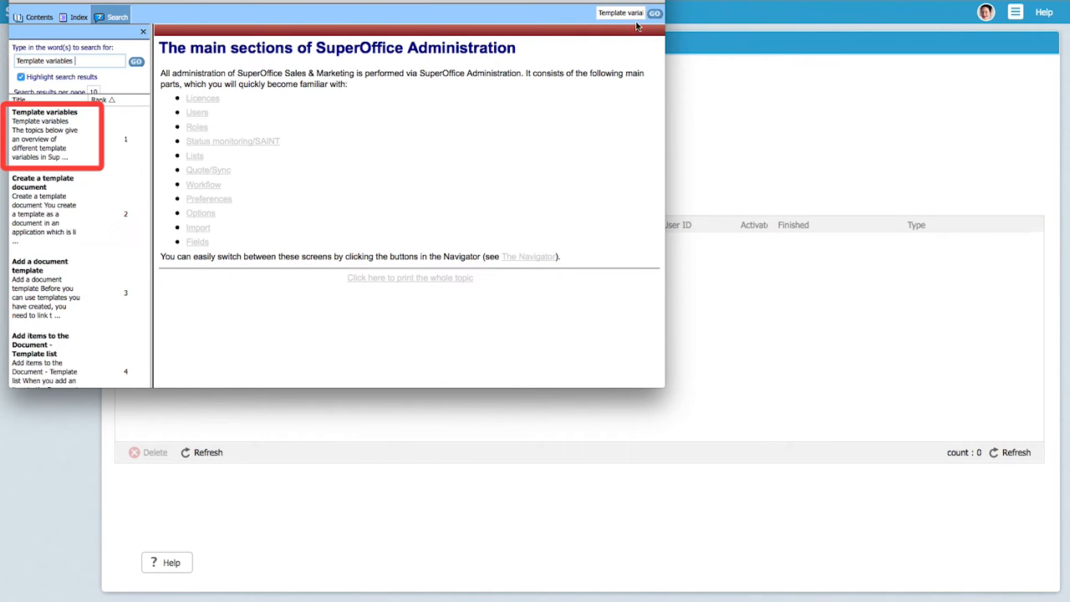
pyautogui.click(40, 121)
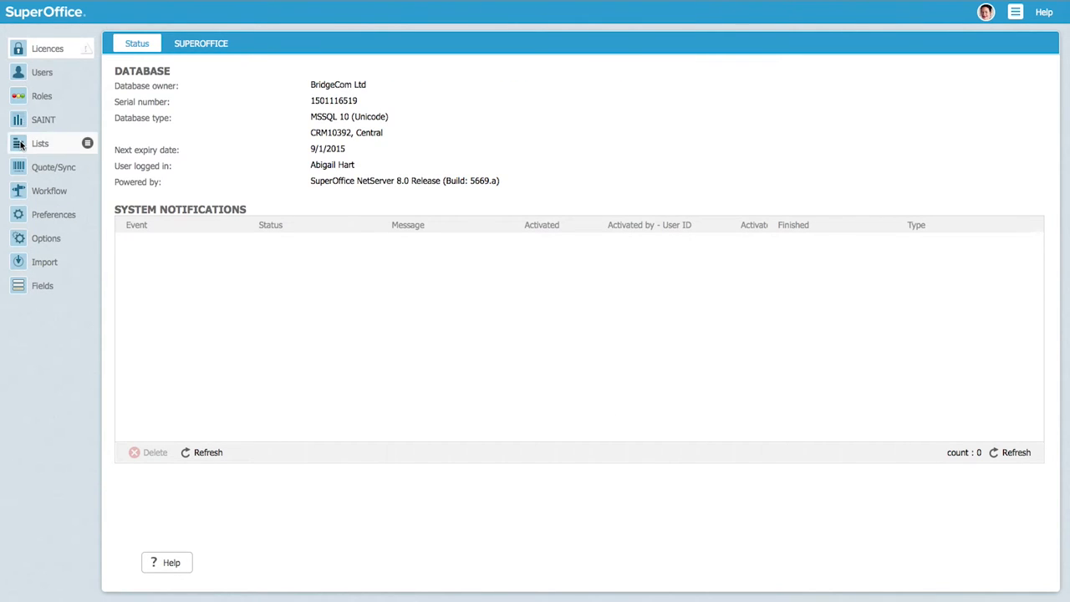
# Step: In Lists administration choose the Document - Template list and add a new template
pyautogui.click(41, 144)
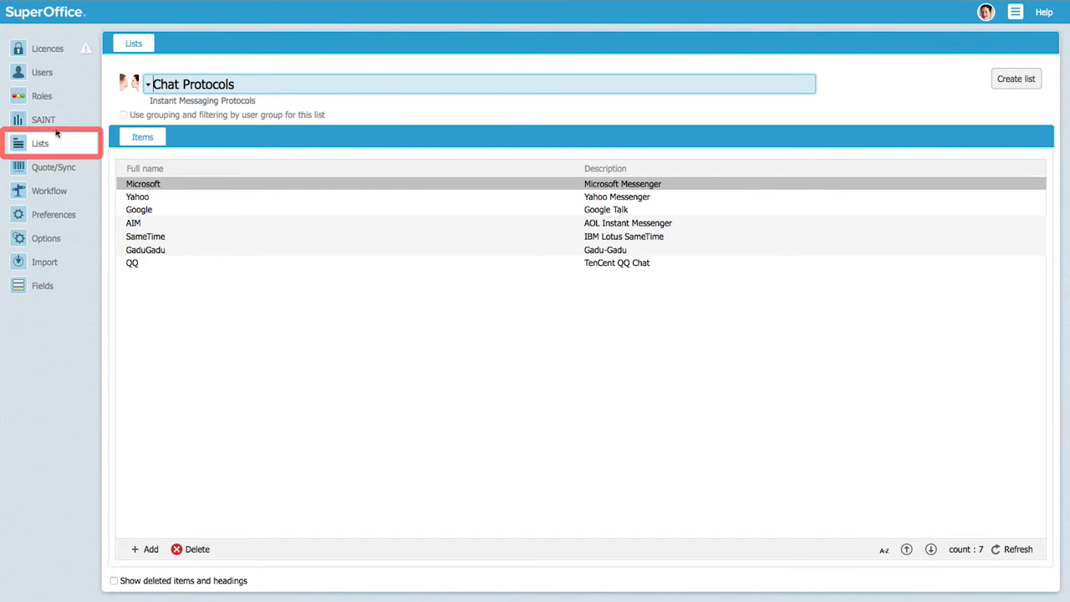
pyautogui.click(147, 84)
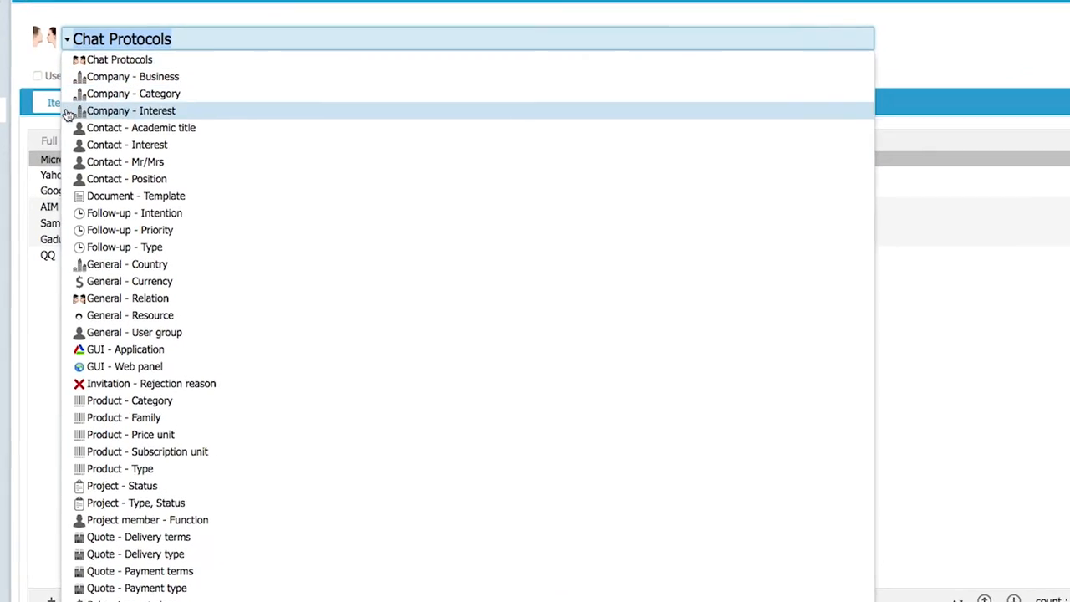
pyautogui.click(135, 196)
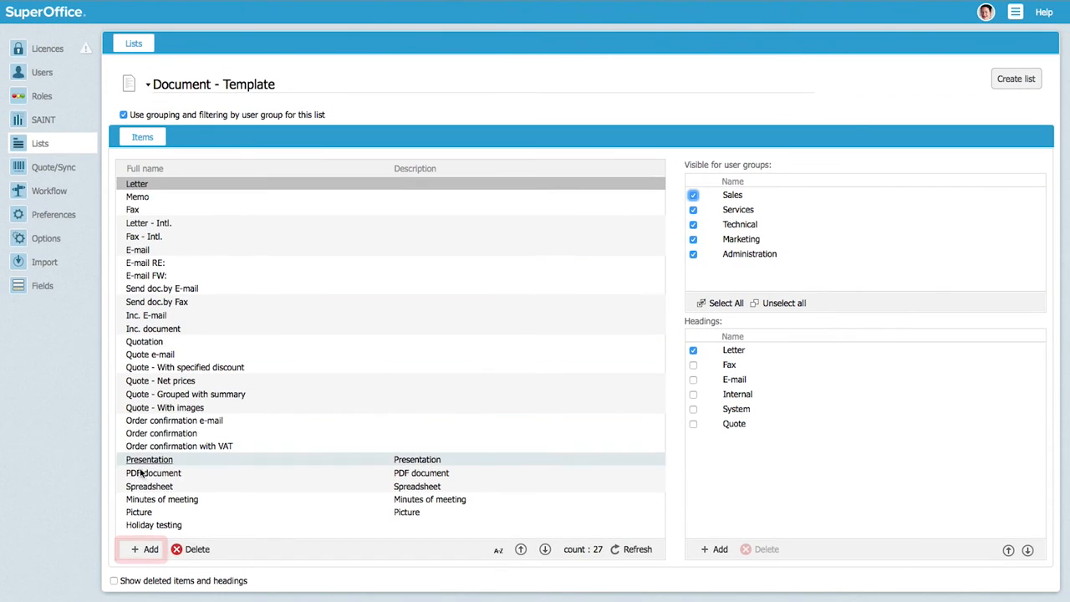
pyautogui.click(144, 548)
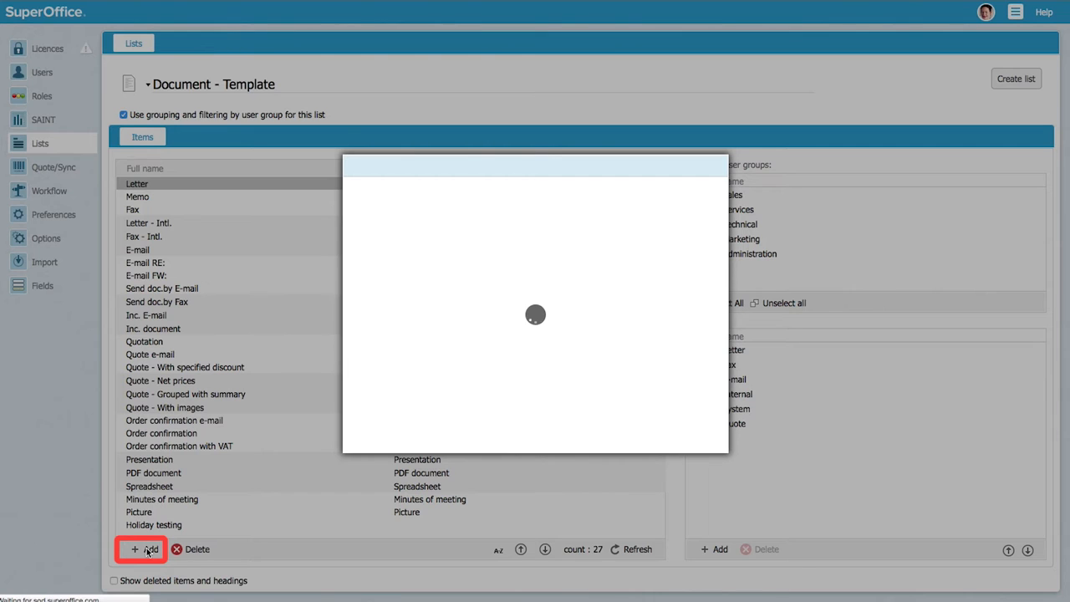
# Step: Name the new template entry 'Sales Proposal'
pyautogui.click(146, 549)
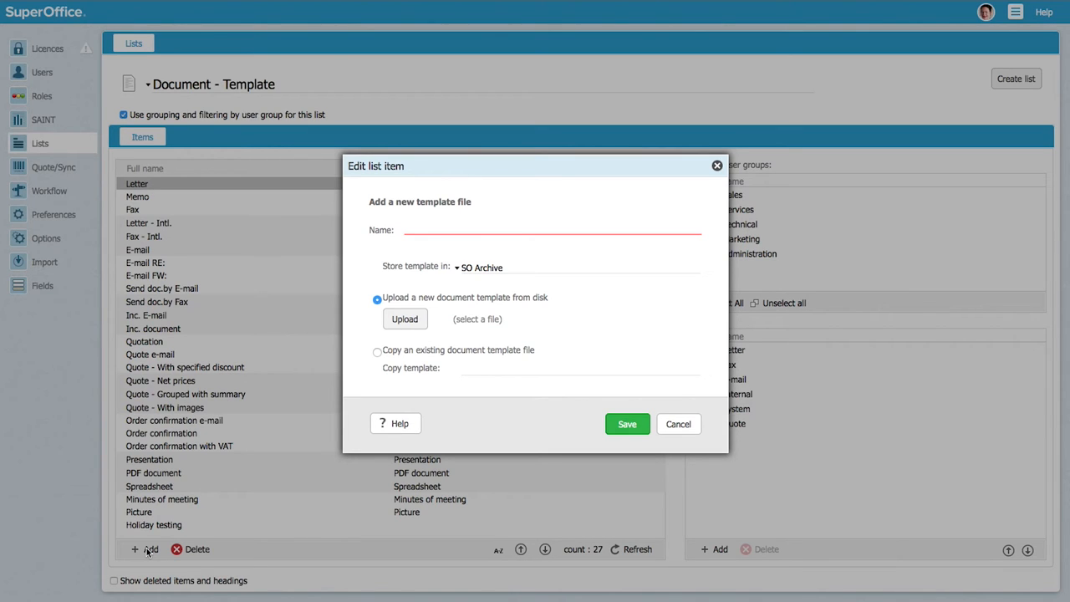
pyautogui.moveTo(345, 278)
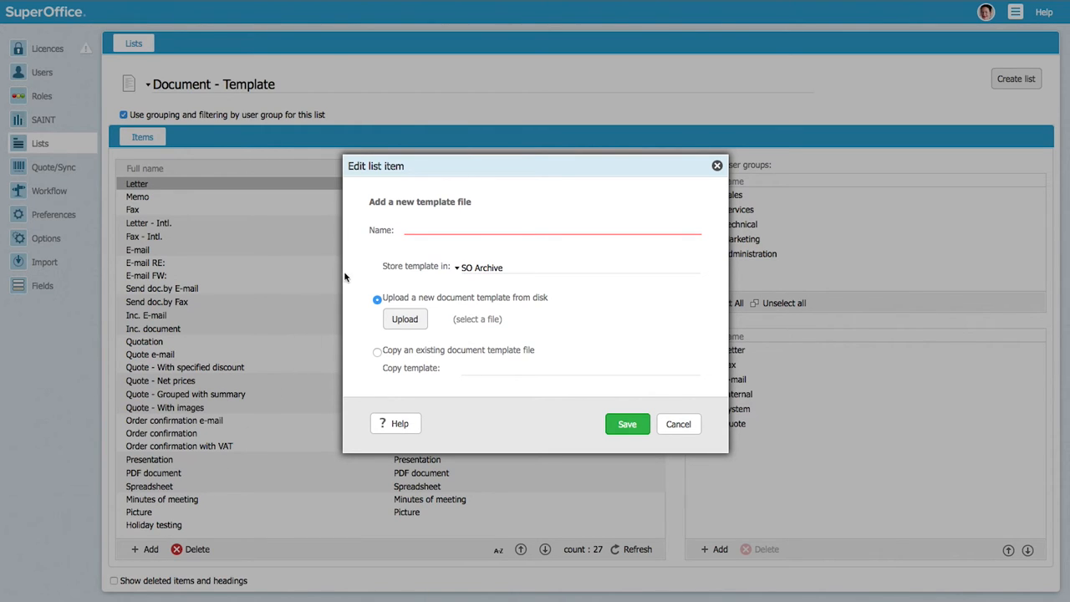
pyautogui.write('S')
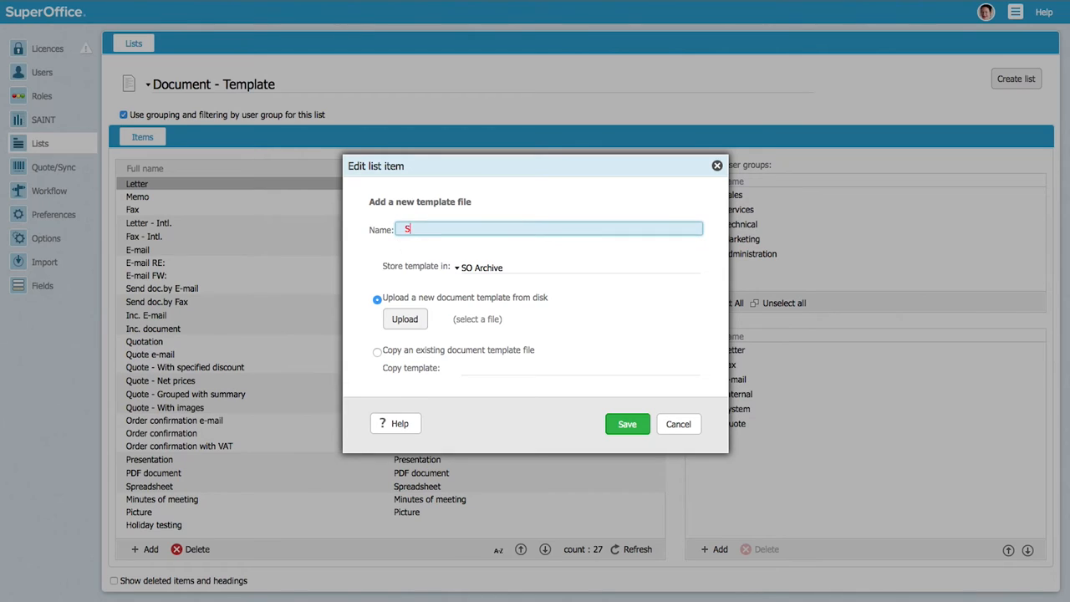
pyautogui.write('ales Proposal')
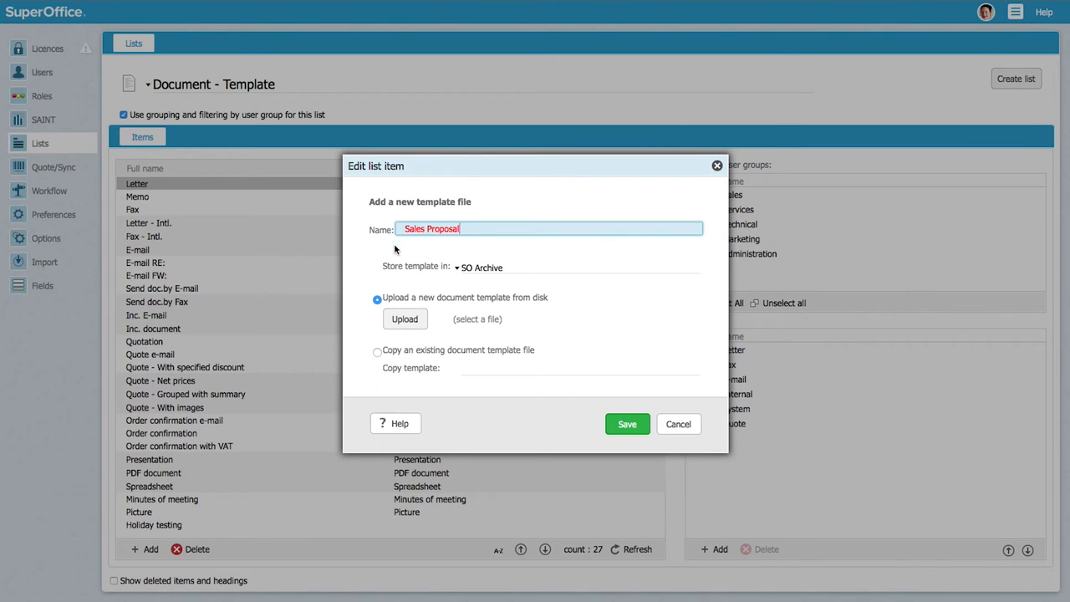
# Step: Upload the UBC-CI-Lette.pages letter file from the desktop as the template and save it
pyautogui.click(404, 318)
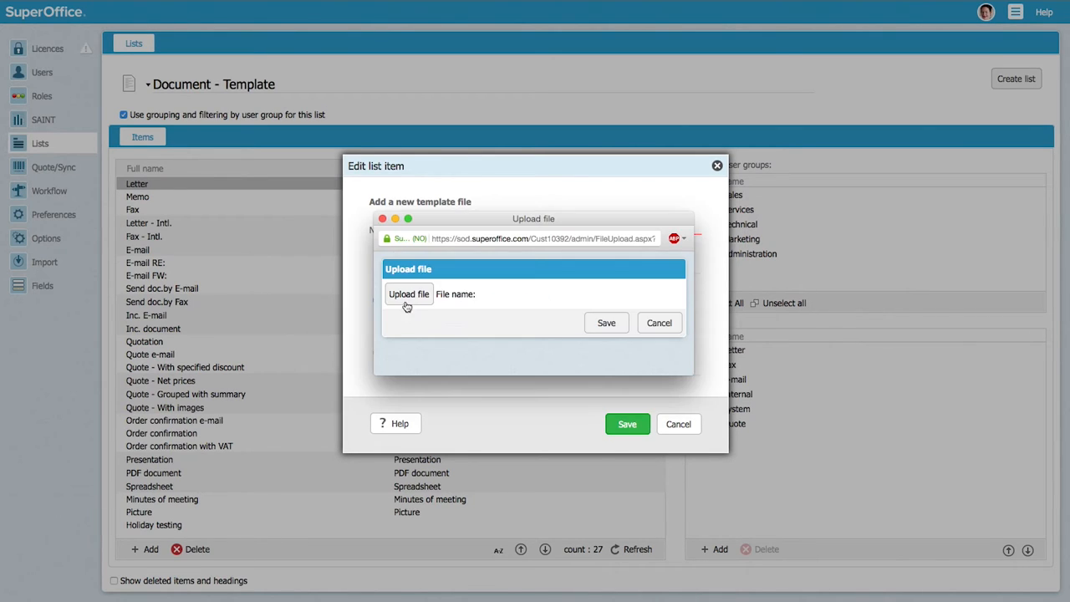
pyautogui.click(408, 294)
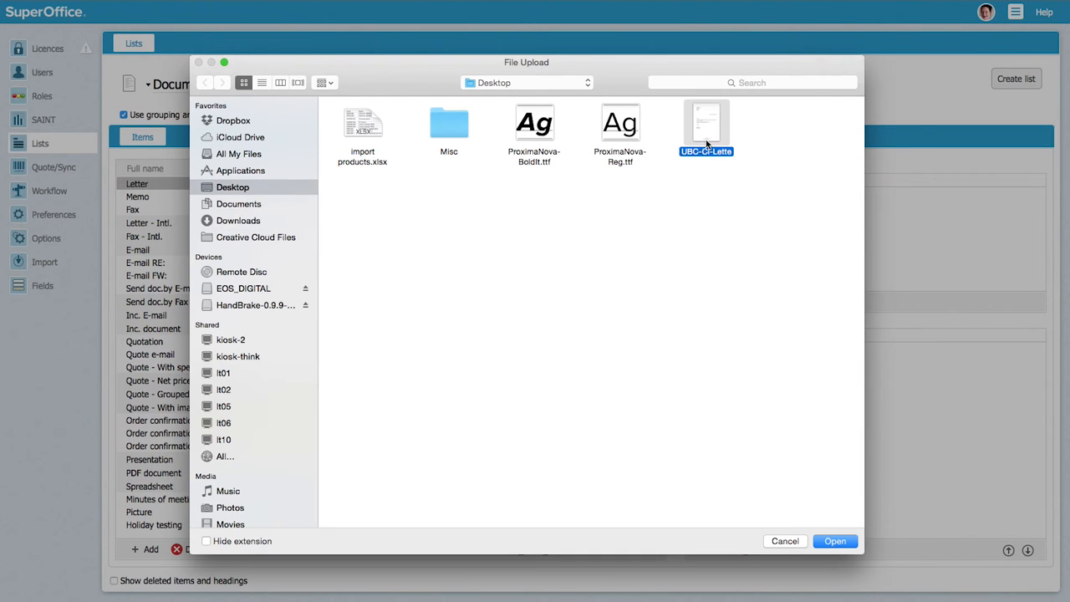
pyautogui.click(834, 542)
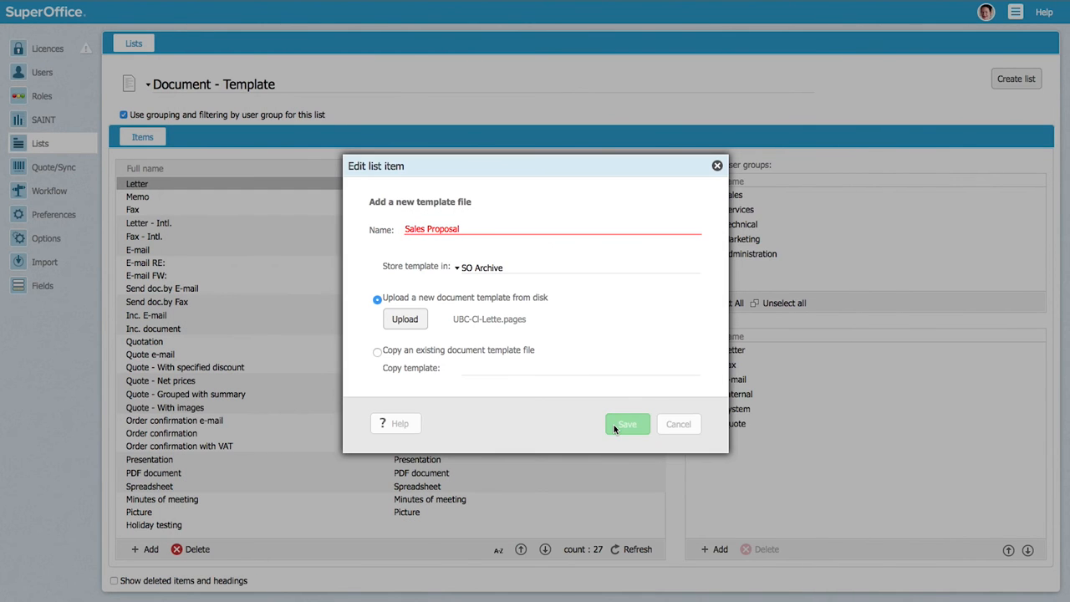
pyautogui.click(627, 425)
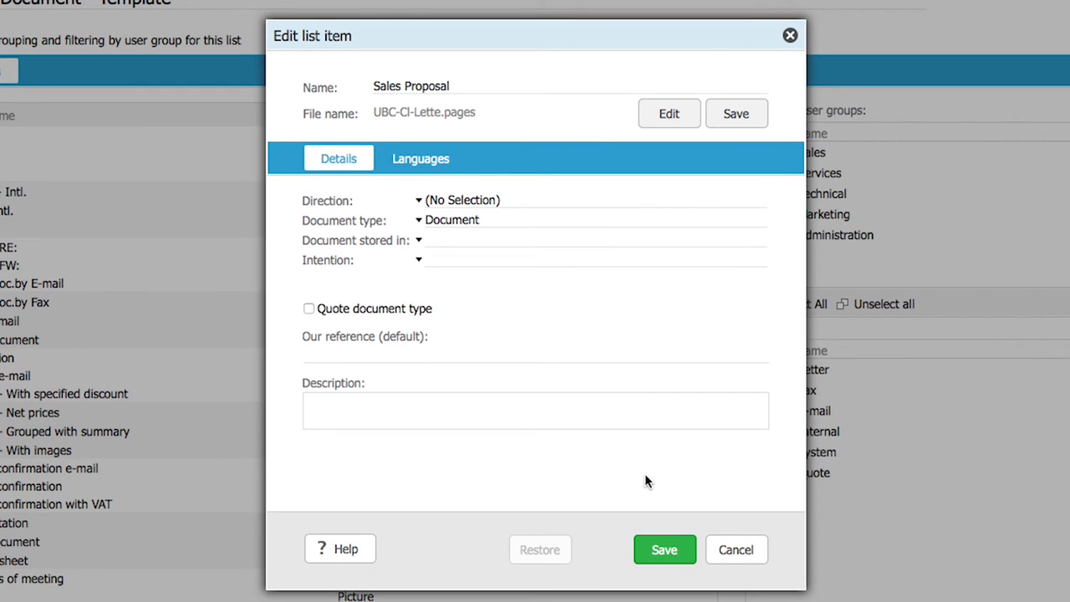
# Step: Set direction Outgoing, describe it as the proposal template for all Sales for the rest of 2015, and save
pyautogui.click(535, 410)
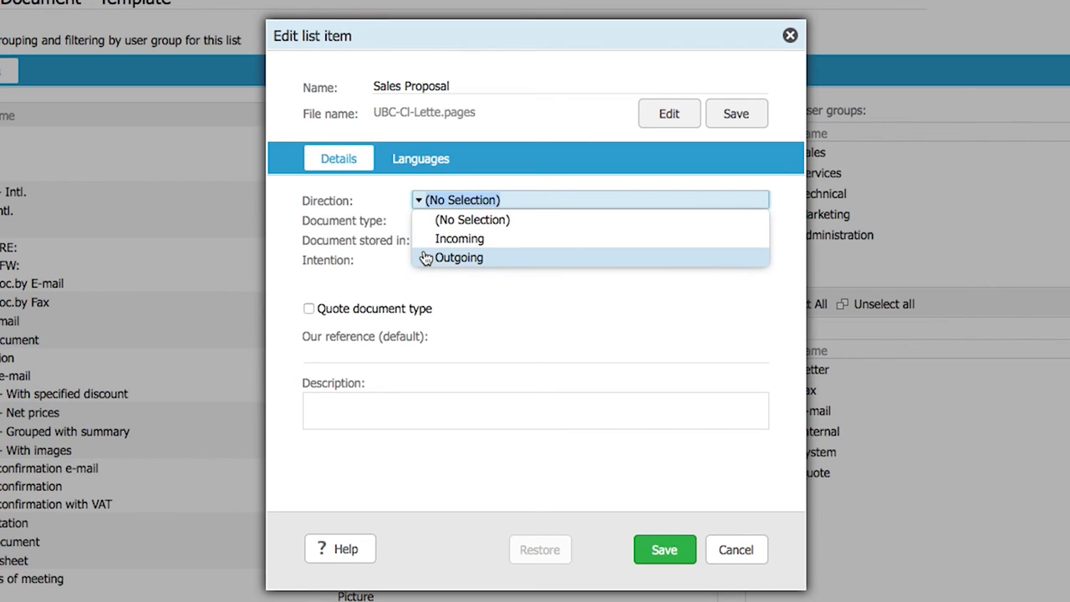
pyautogui.click(459, 257)
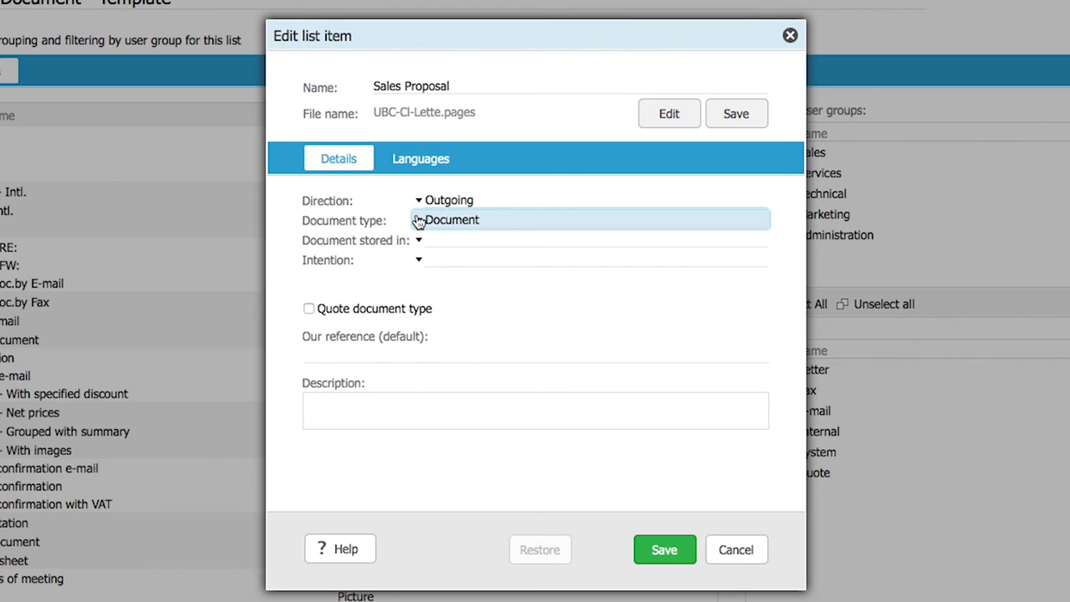
pyautogui.moveTo(410, 224)
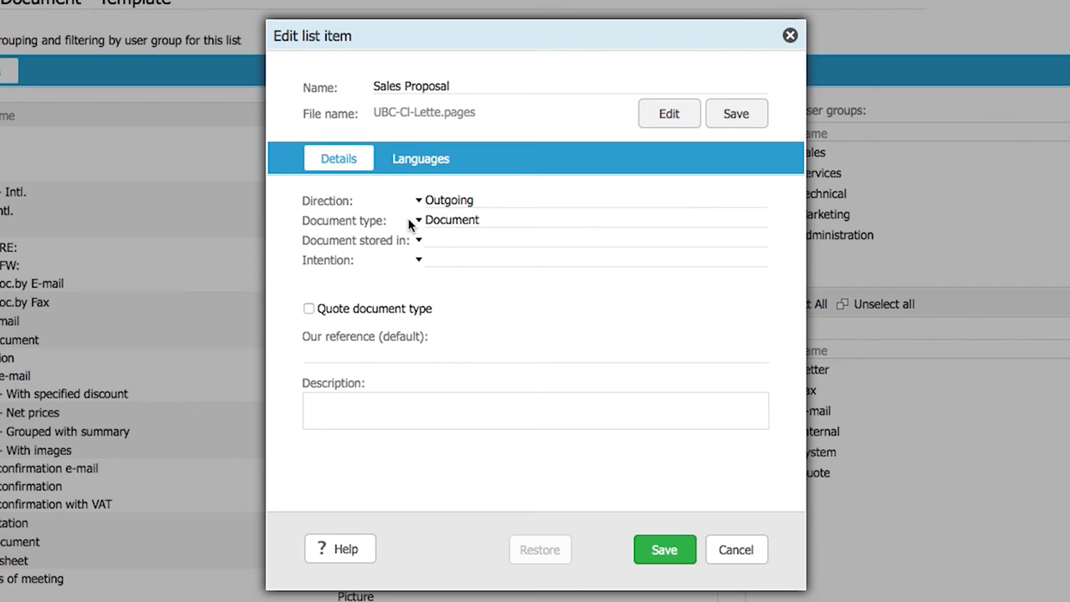
pyautogui.moveTo(354, 321)
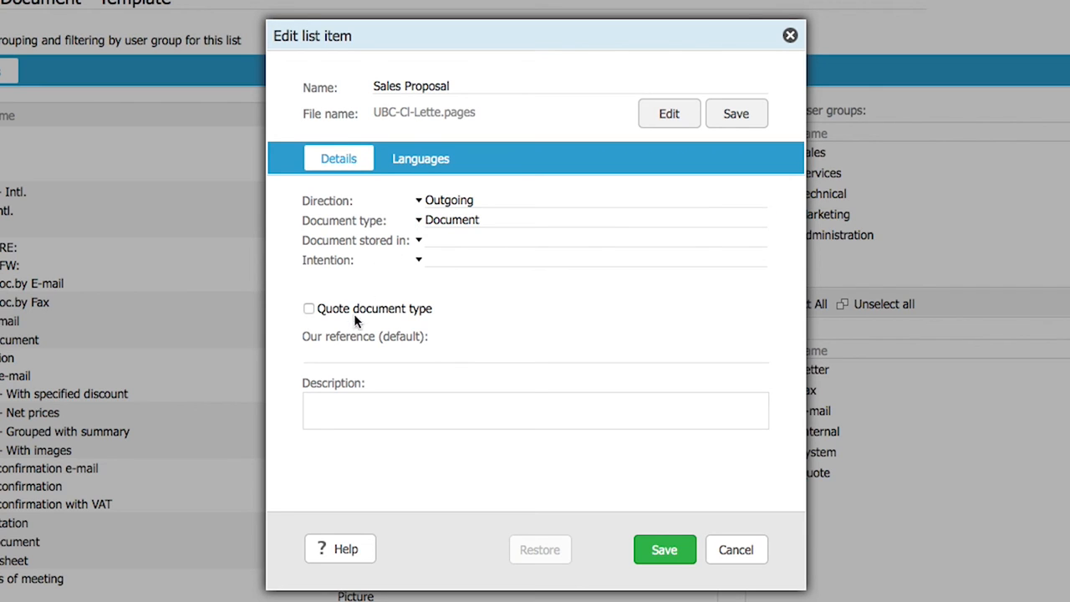
pyautogui.write('This is the proposal')
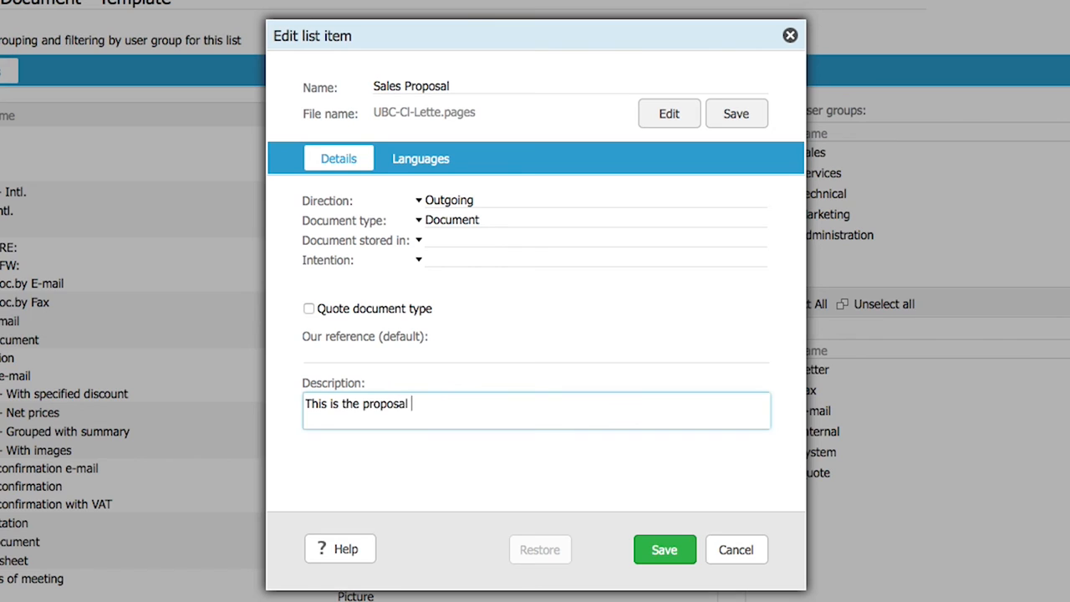
pyautogui.write('template for all Sales for the rest of 2015.')
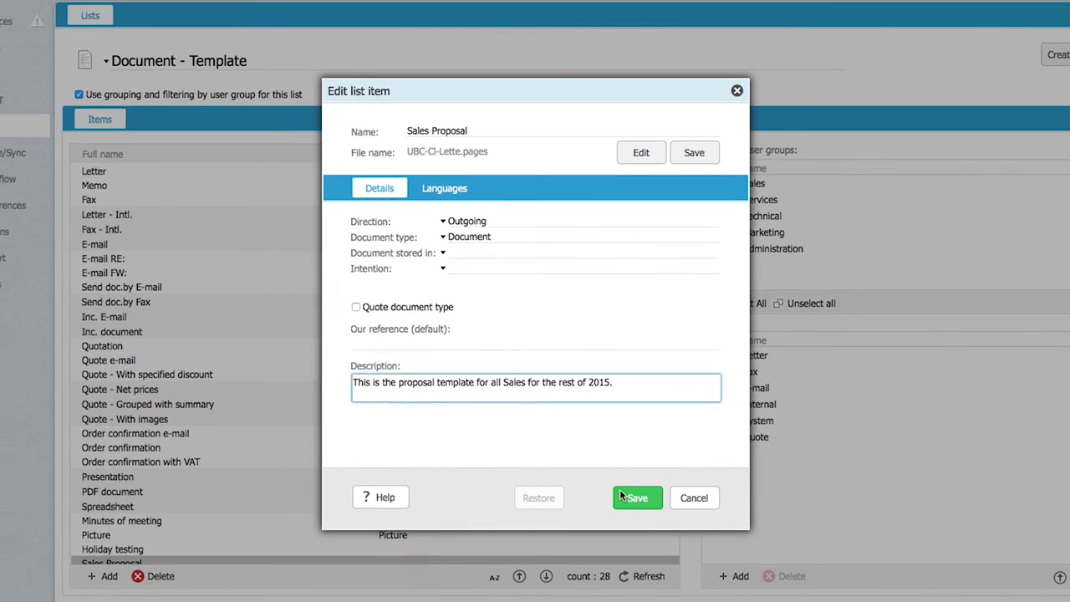
pyautogui.click(635, 498)
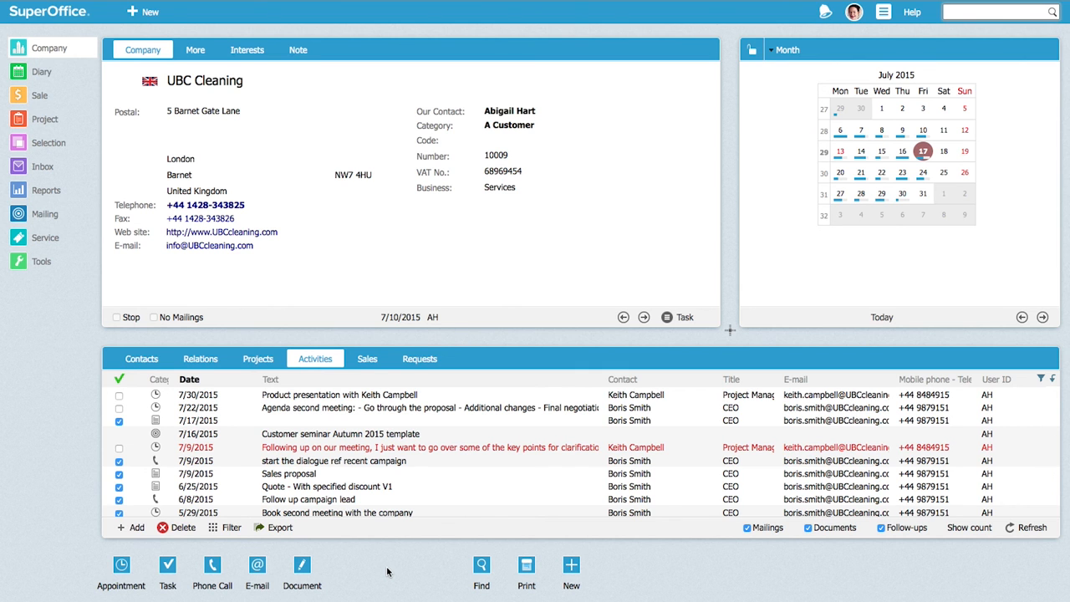
# Step: Start a new document for UBC Cleaning and show the template list including Sales Proposal
pyautogui.click(301, 571)
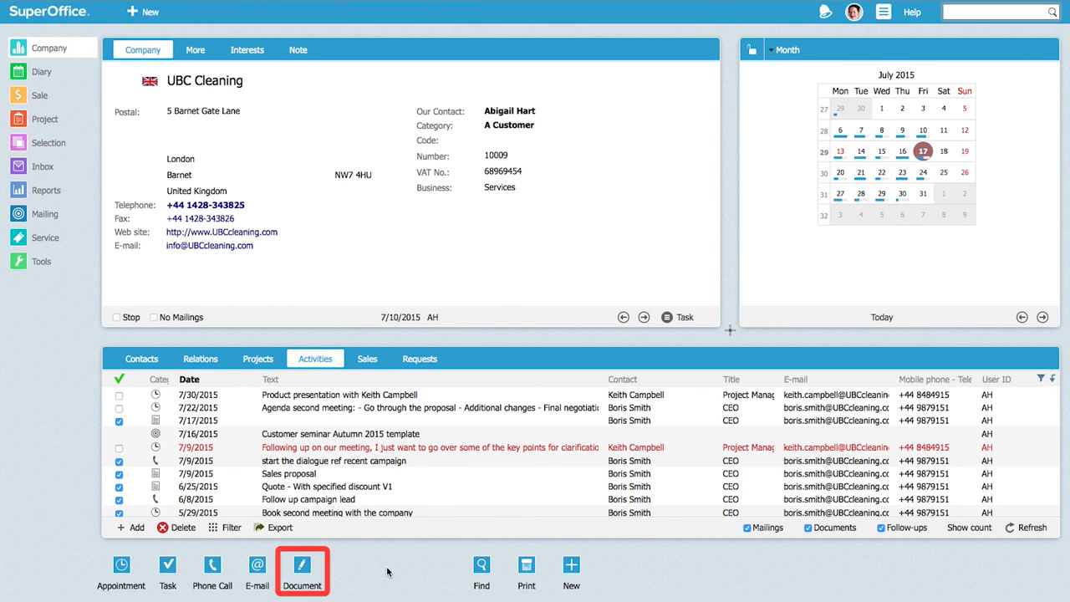
pyautogui.click(301, 571)
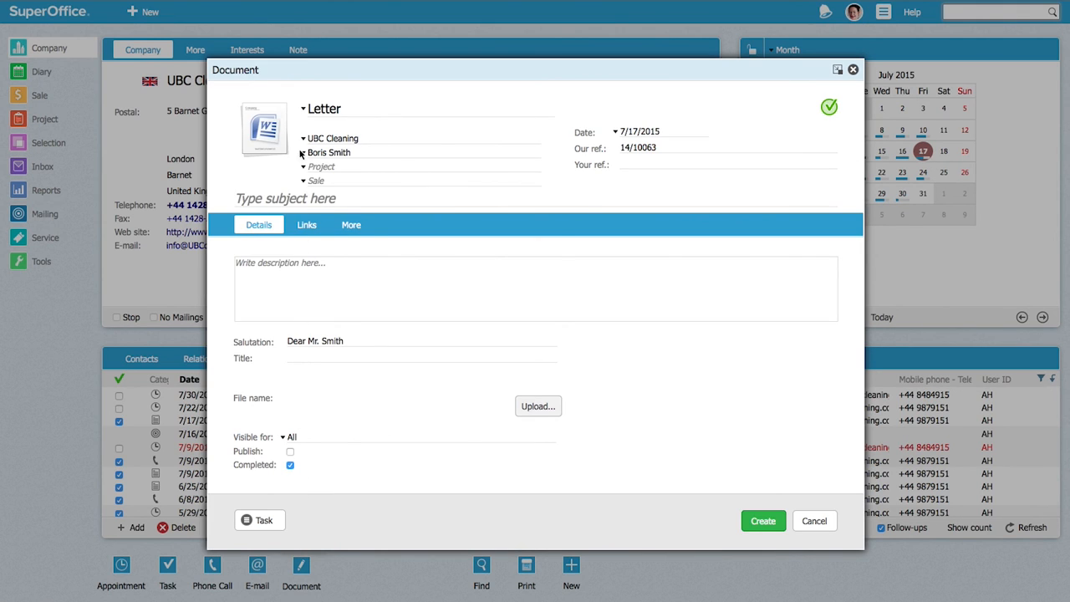
pyautogui.click(324, 109)
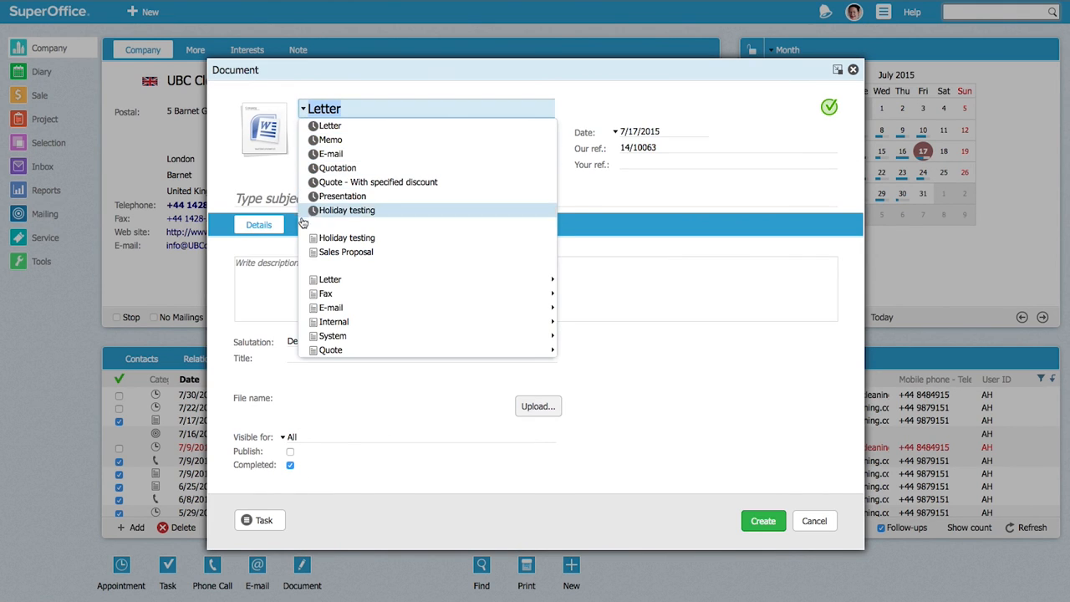